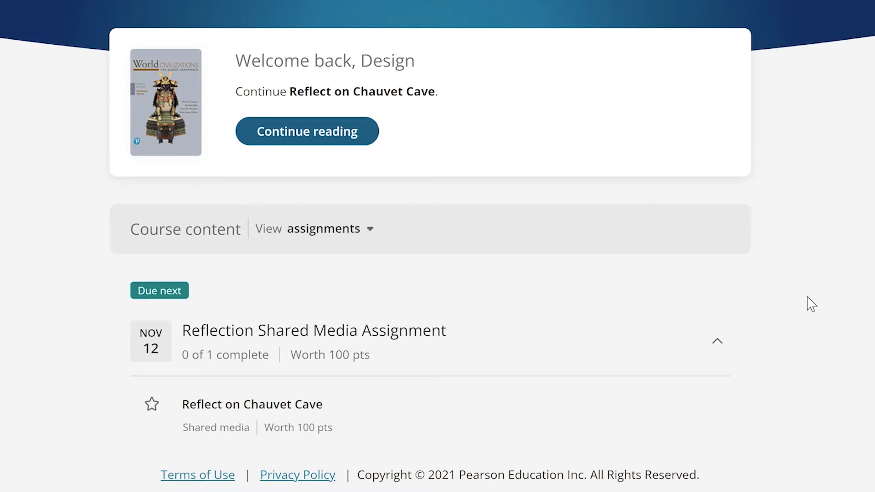
pyautogui.moveTo(296, 341)
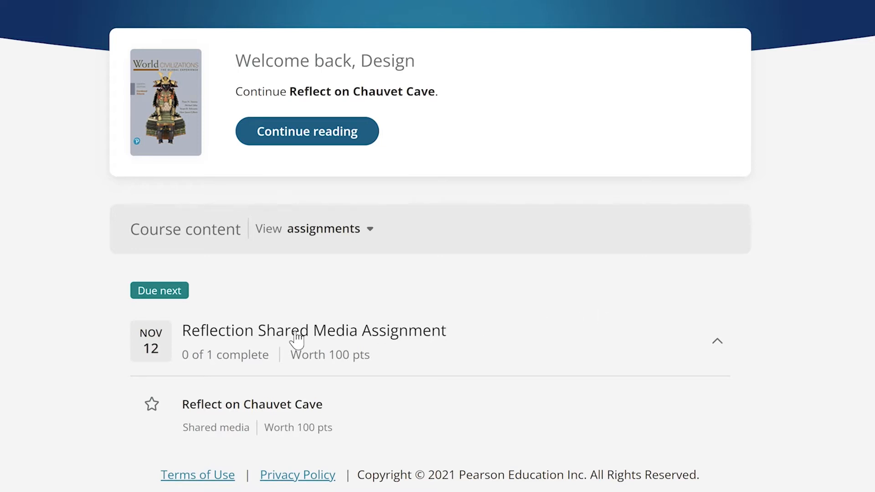
pyautogui.moveTo(221, 413)
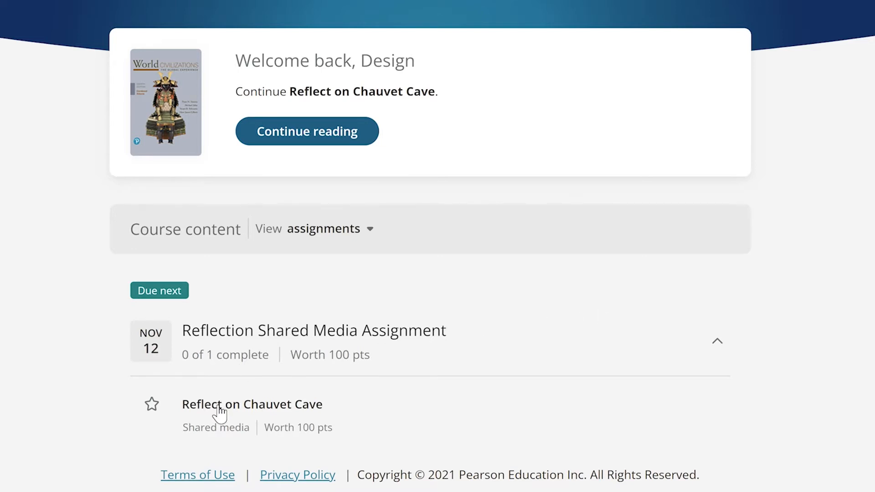
# - Open the 'Reflect on Chauvet Cave' shared media assignment from the student course page
pyautogui.click(251, 405)
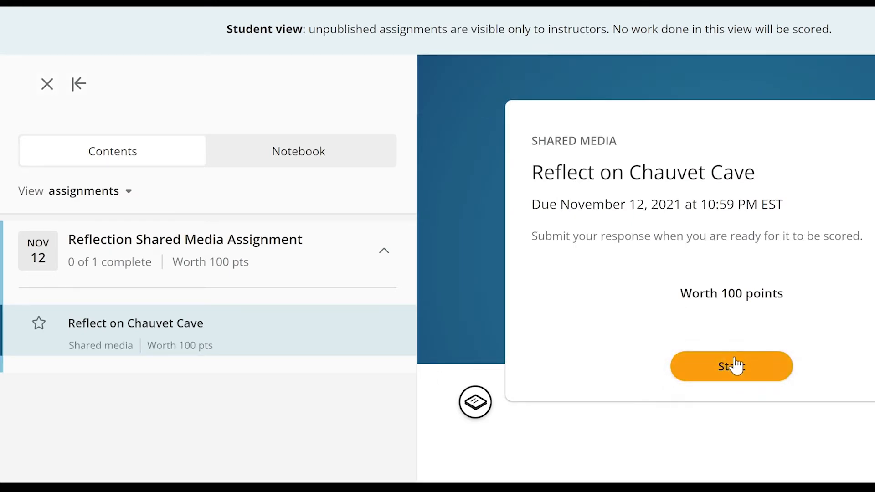
# - Start the Chauvet Cave assignment, read its description, and view the '2. Add a video' task options
pyautogui.click(731, 366)
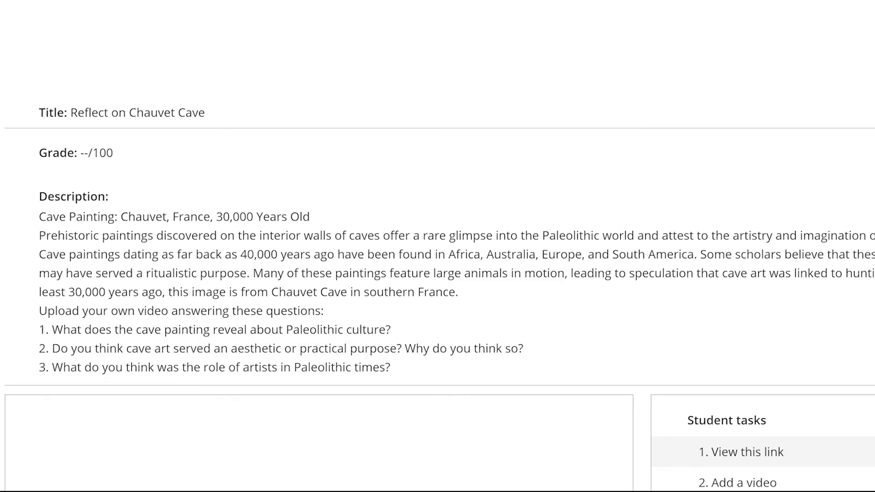
pyautogui.scroll(-3)
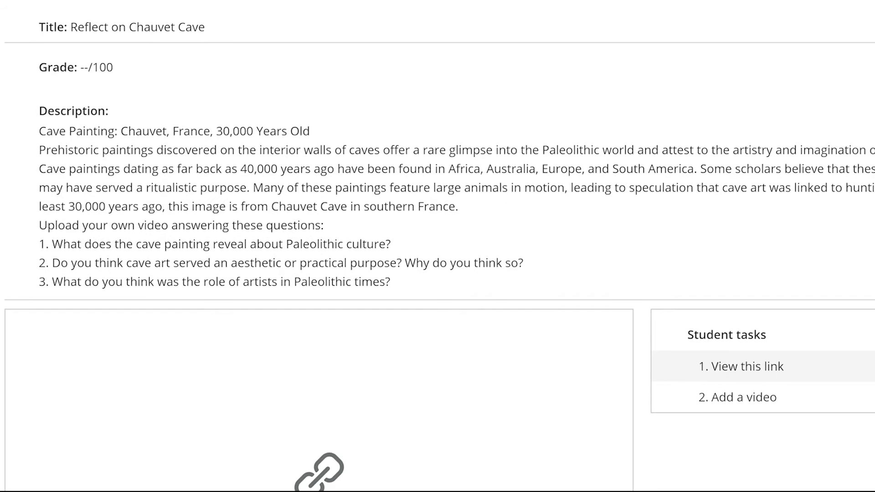
pyautogui.scroll(-3)
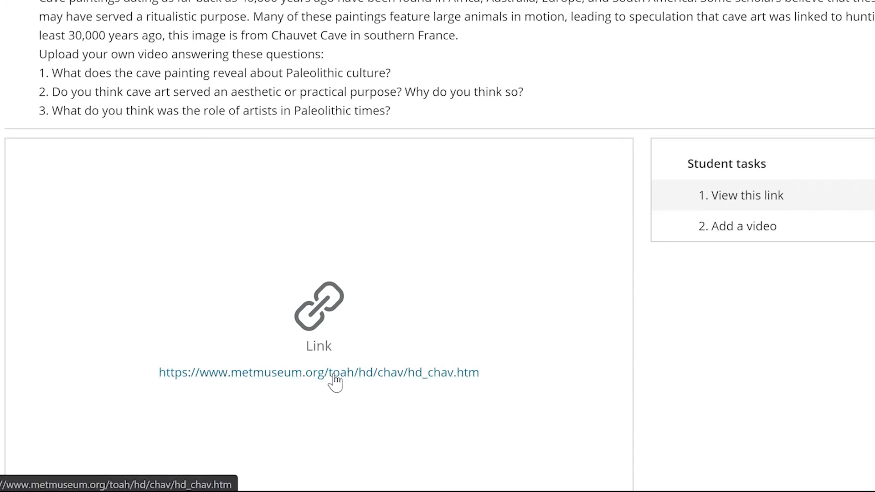
pyautogui.moveTo(638, 243)
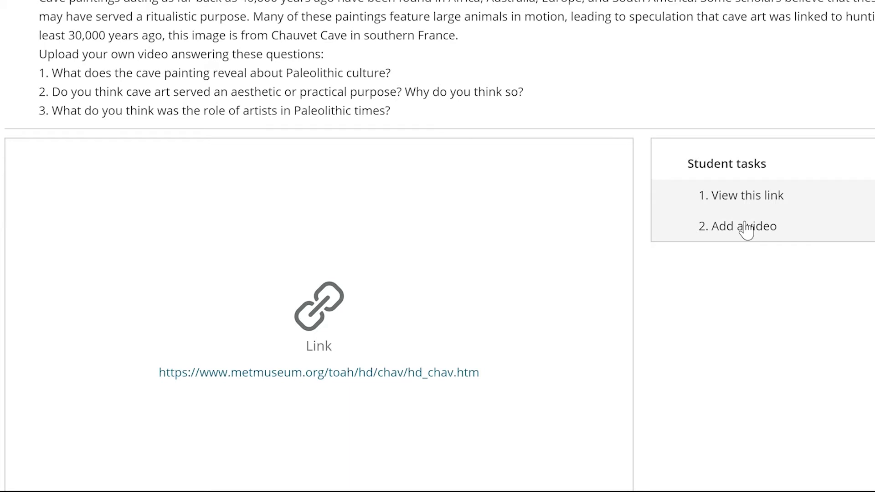
pyautogui.click(743, 226)
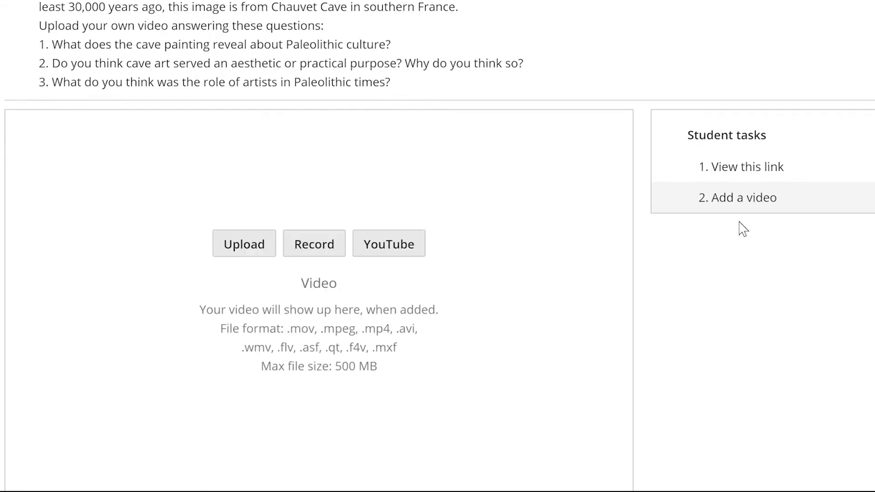
pyautogui.moveTo(348, 302)
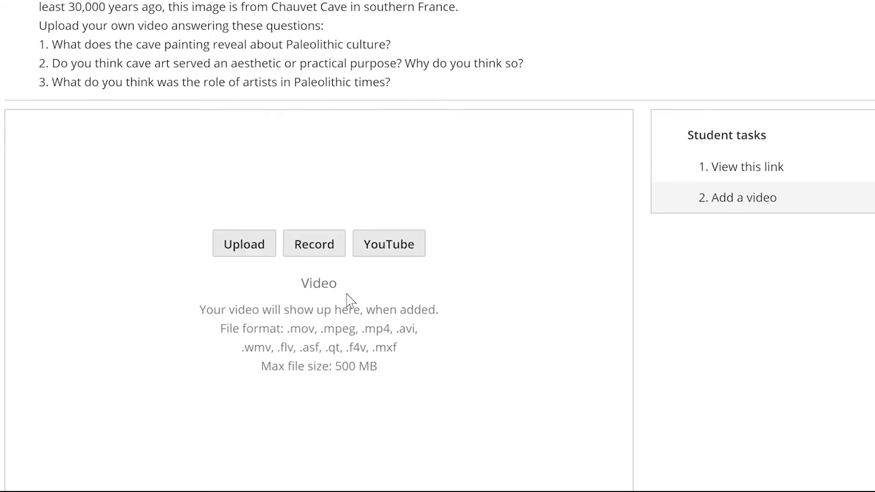
pyautogui.moveTo(249, 289)
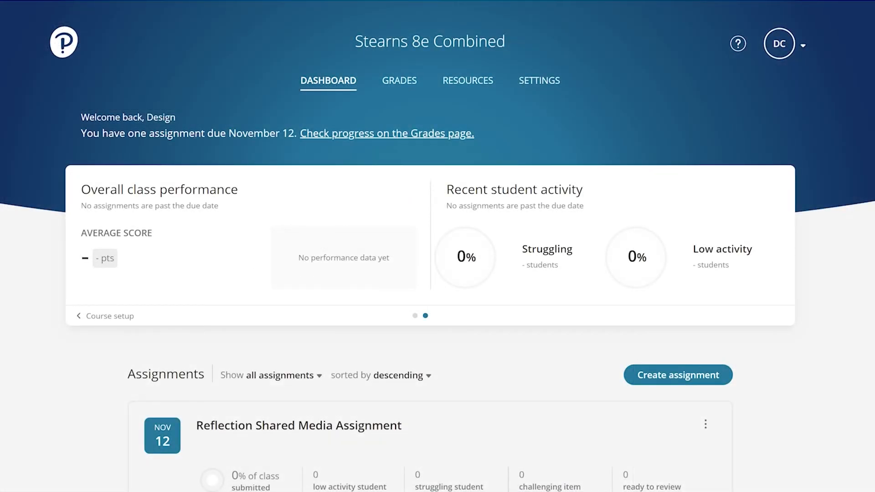
pyautogui.moveTo(798, 311)
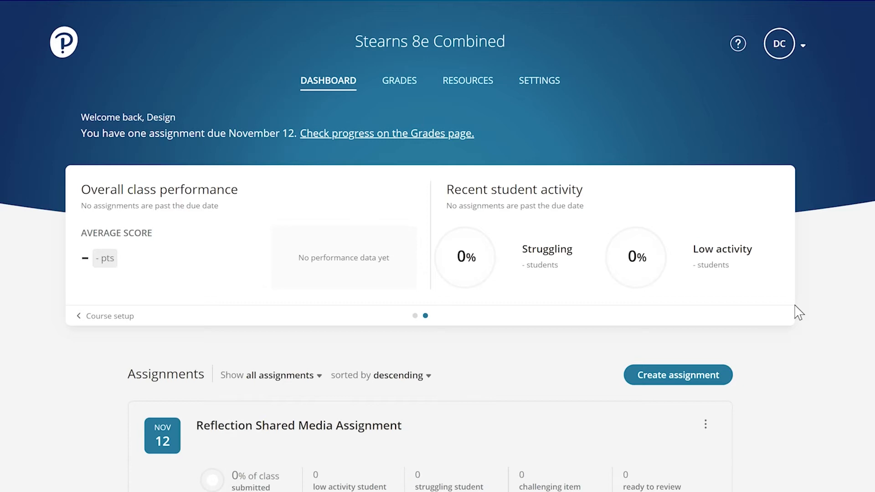
pyautogui.moveTo(739, 353)
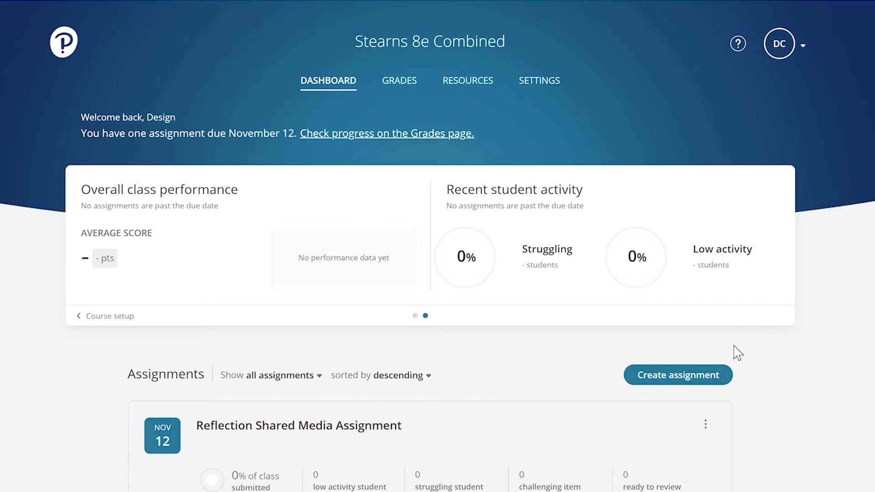
# - Create a new assignment using the custom Shared Media assignment type
pyautogui.click(677, 374)
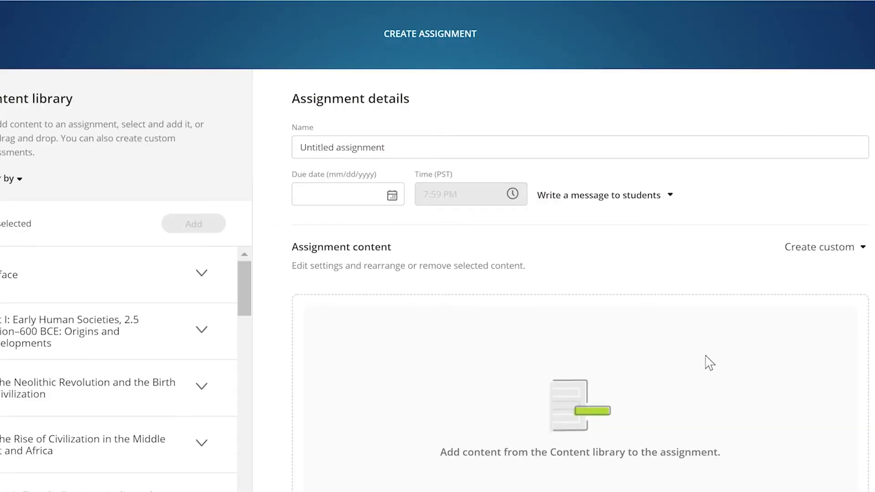
pyautogui.click(820, 246)
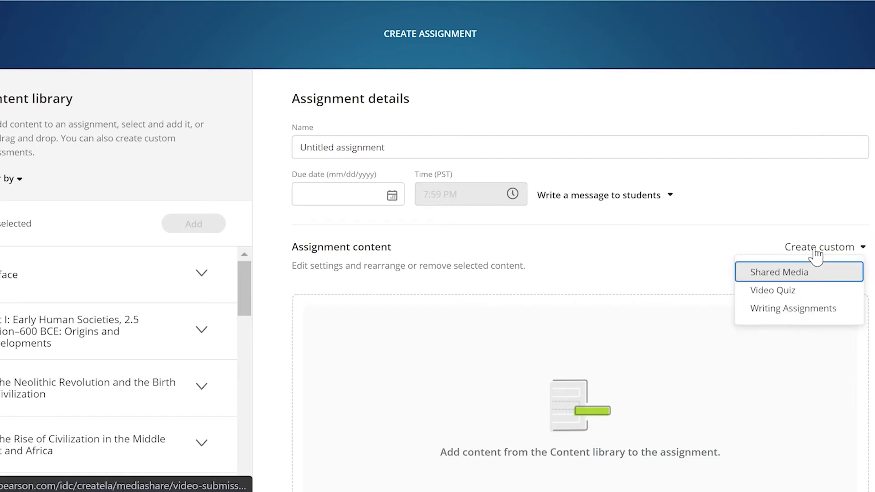
pyautogui.click(779, 272)
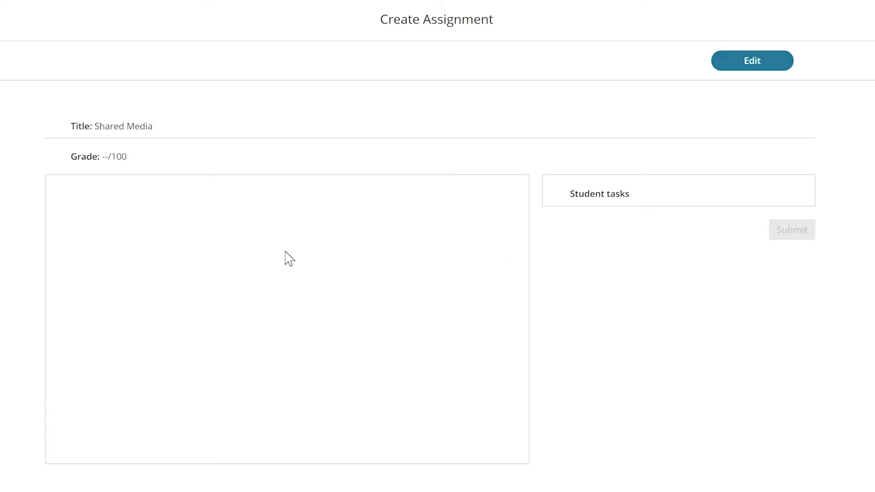
pyautogui.moveTo(743, 67)
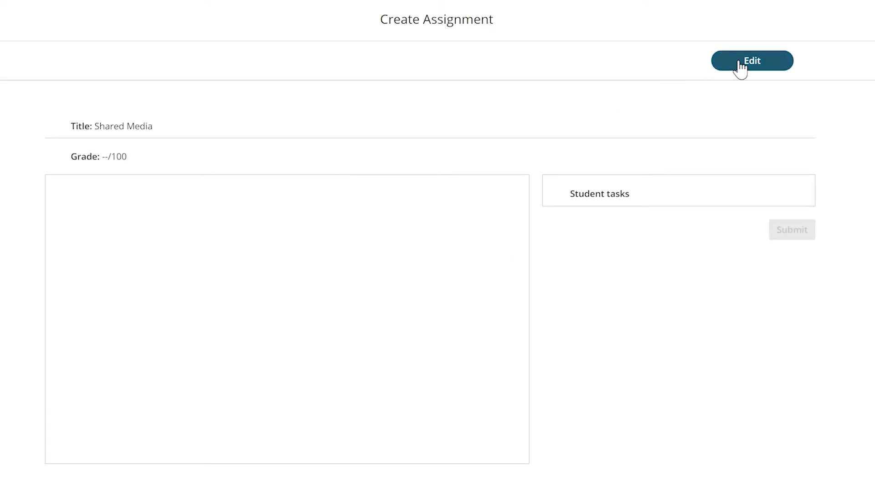
# - Rename the assignment 'Shared Media Demo' and enter its learning objective and description
pyautogui.click(751, 60)
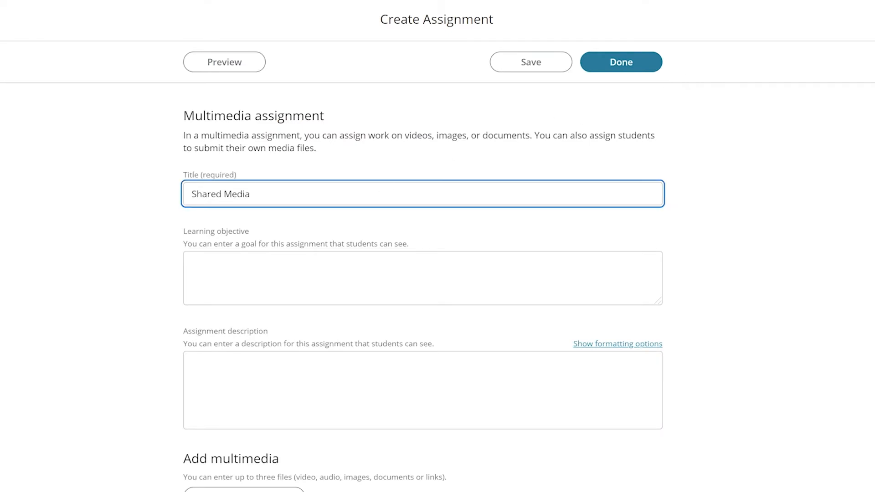
pyautogui.write('Demo')
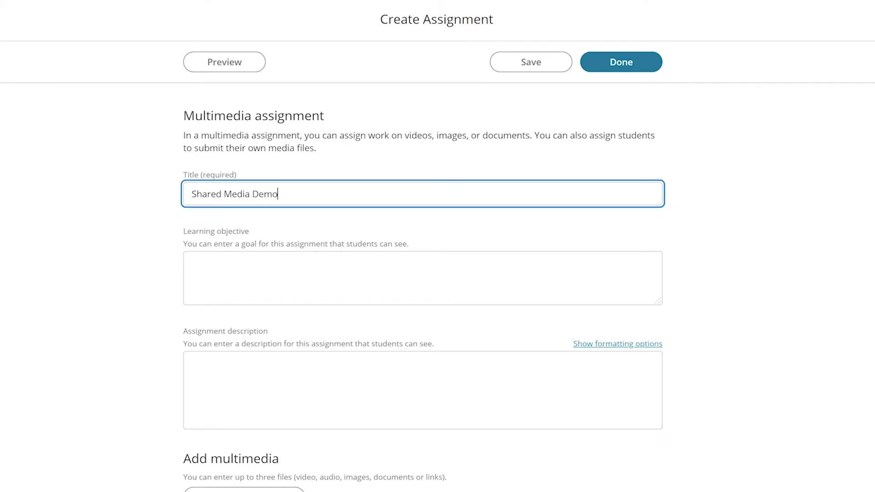
pyautogui.write('This is t')
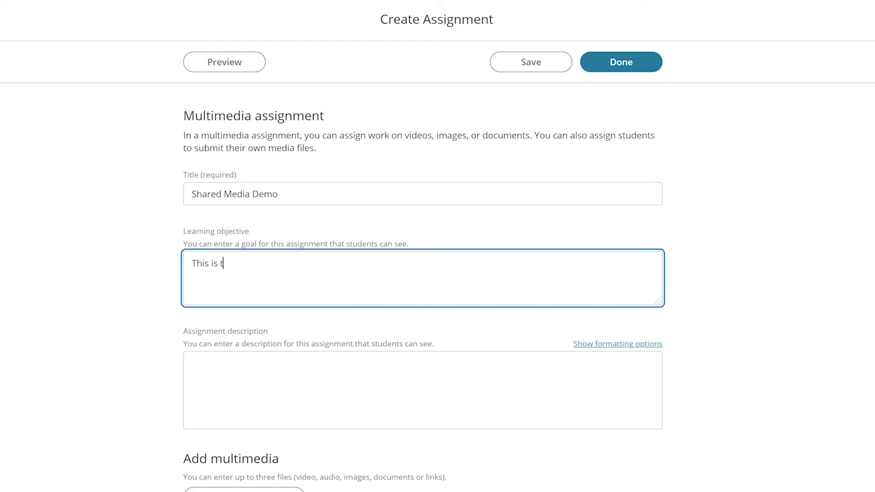
pyautogui.write('he learning objective.')
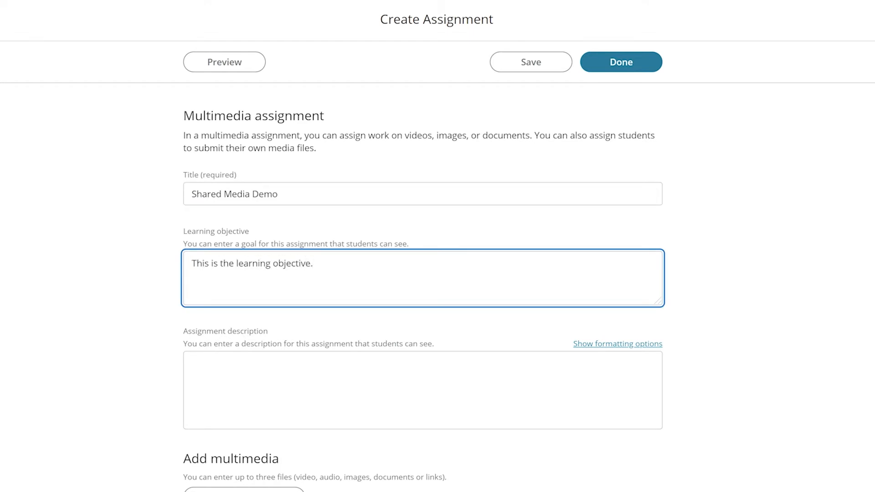
pyautogui.write('This is the description.')
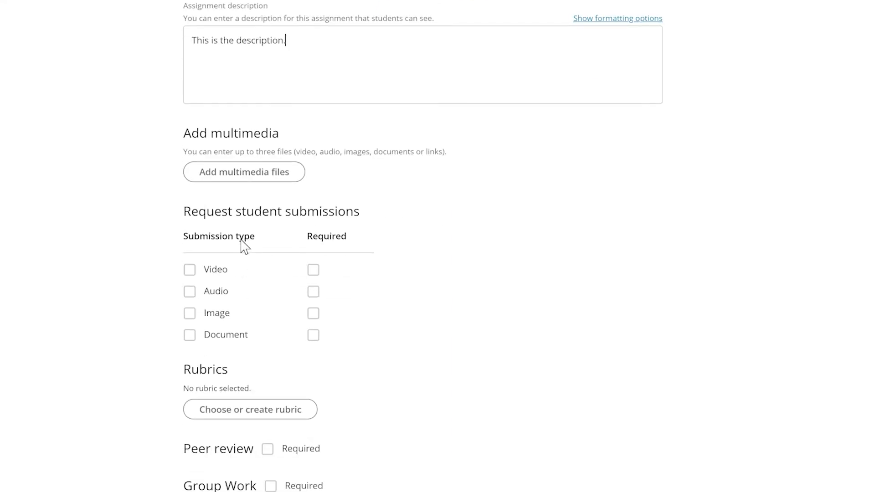
pyautogui.click(243, 172)
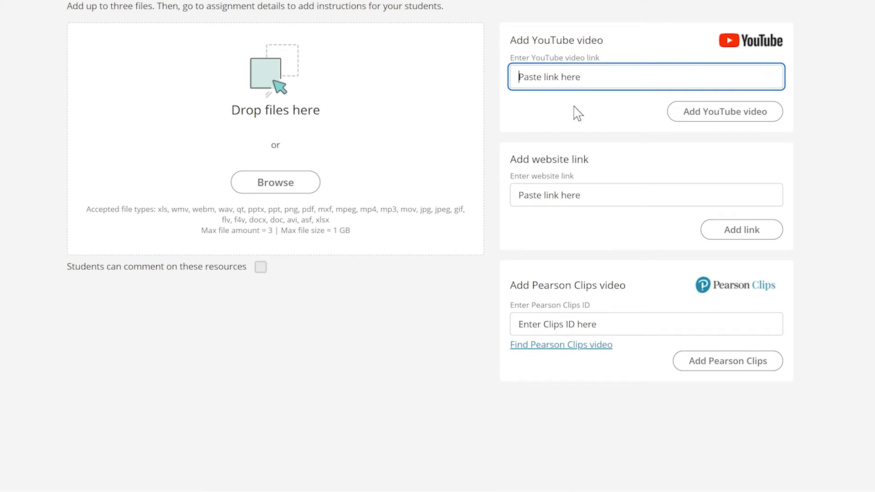
pyautogui.write('https://youtu.be/5hD3Eo1IQPk')
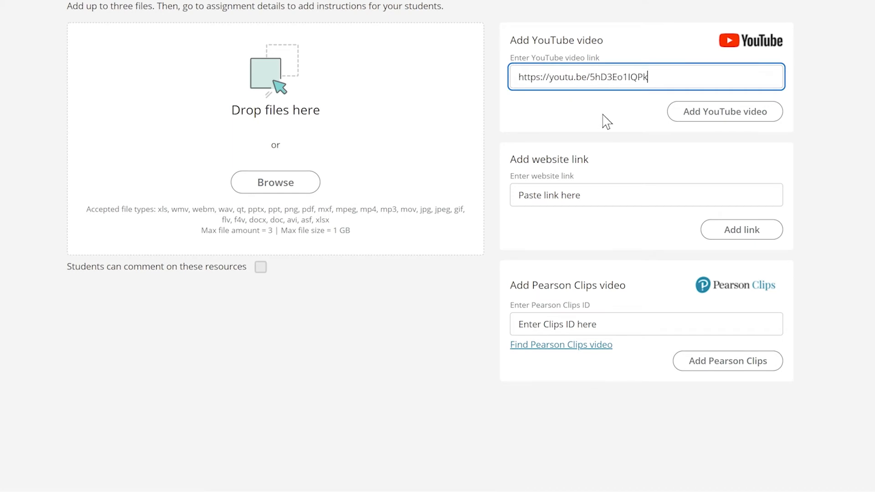
pyautogui.click(724, 111)
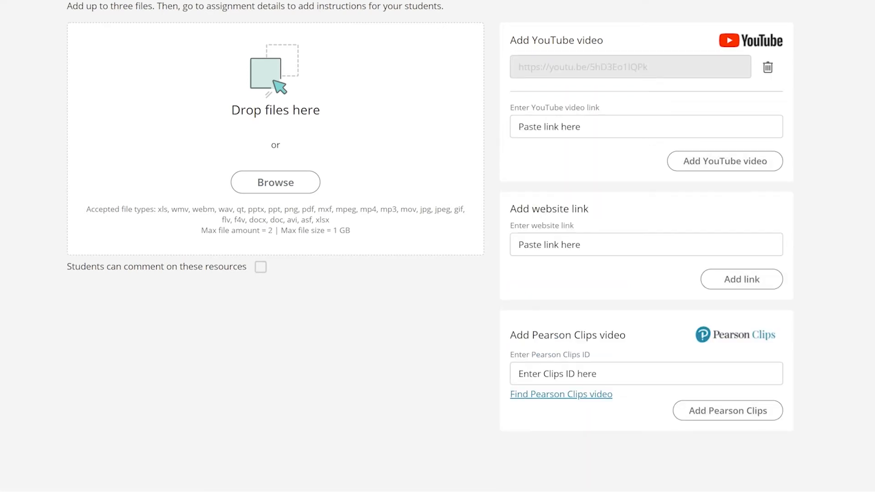
pyautogui.moveTo(340, 280)
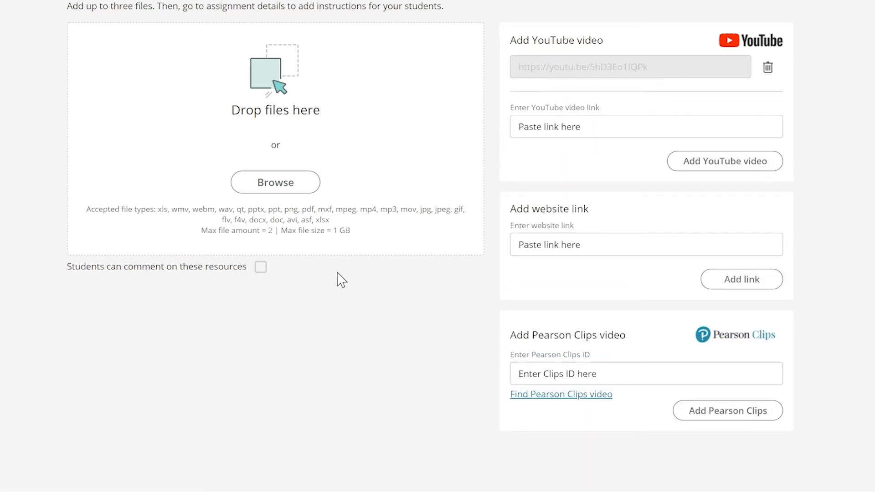
pyautogui.scroll(3)
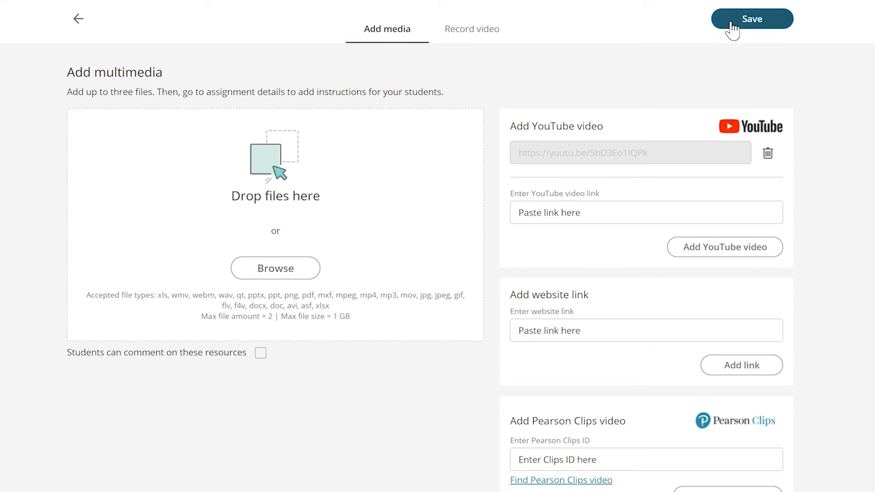
pyautogui.click(752, 18)
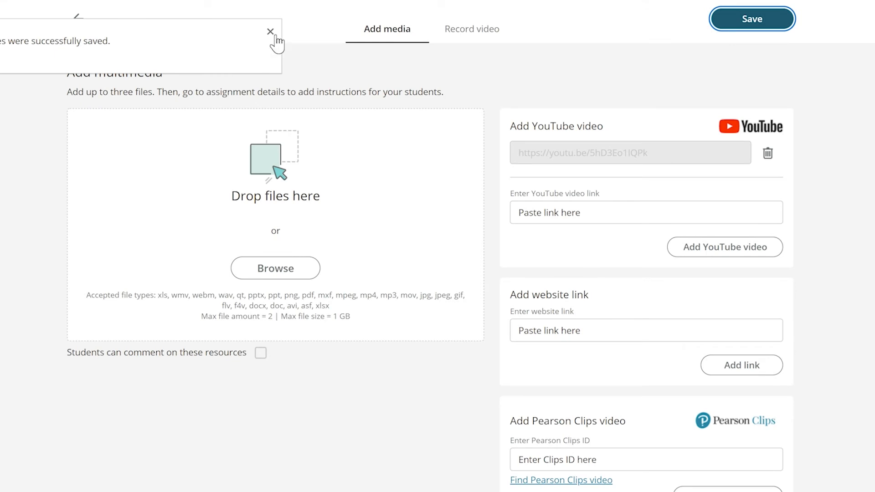
pyautogui.click(270, 32)
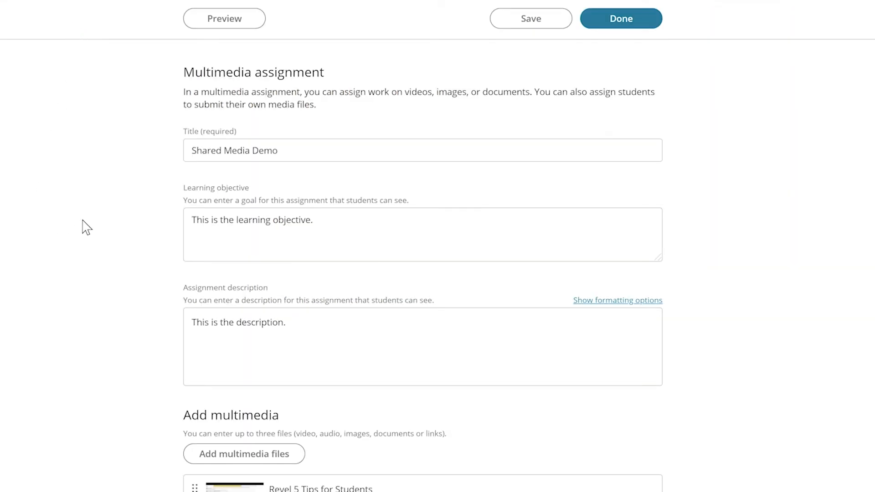
pyautogui.scroll(-3)
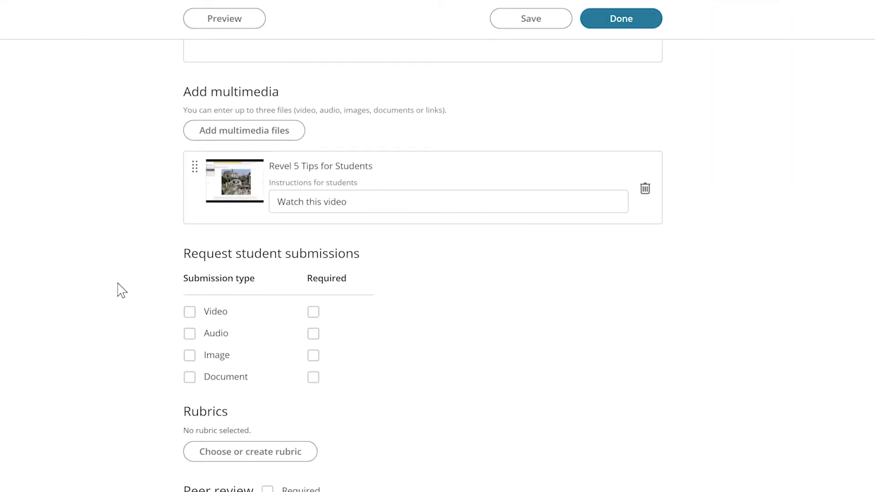
pyautogui.scroll(-3)
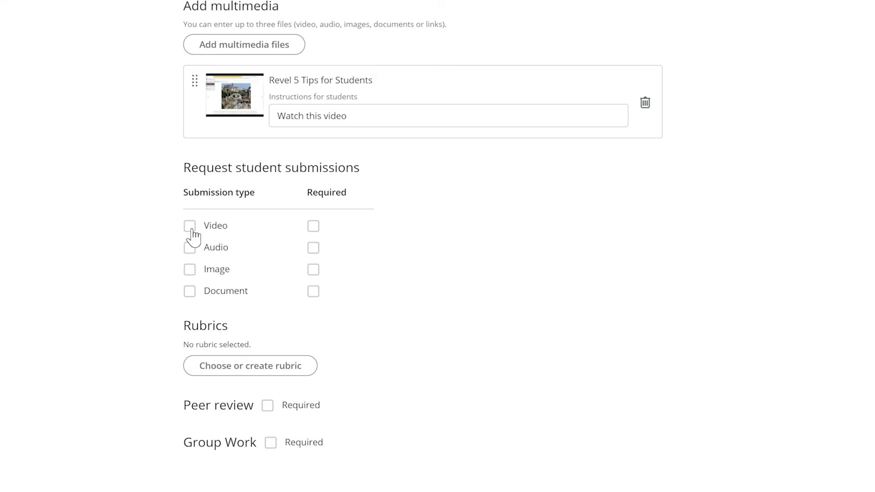
# - Enable video (required), audio, image and document student submissions
pyautogui.click(190, 226)
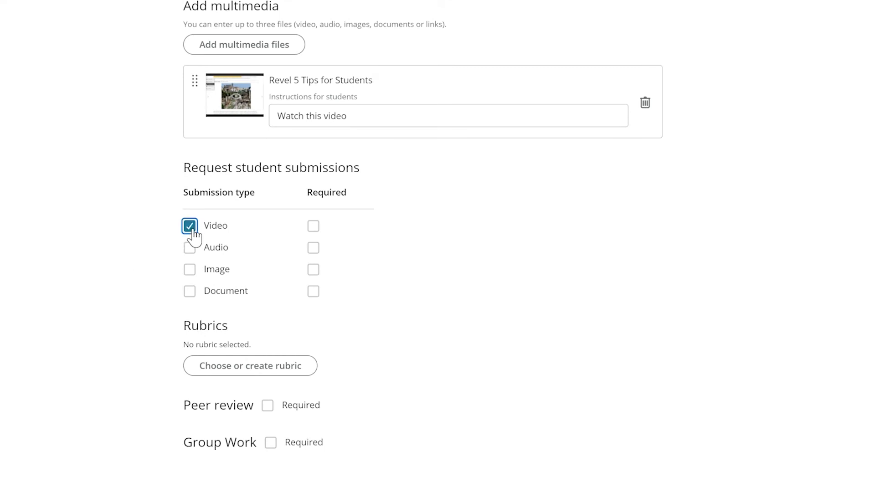
pyautogui.click(313, 226)
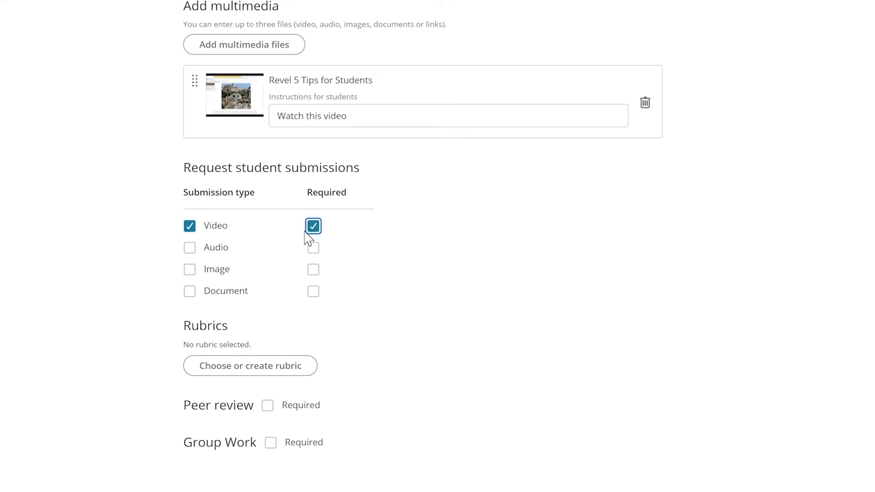
pyautogui.moveTo(200, 263)
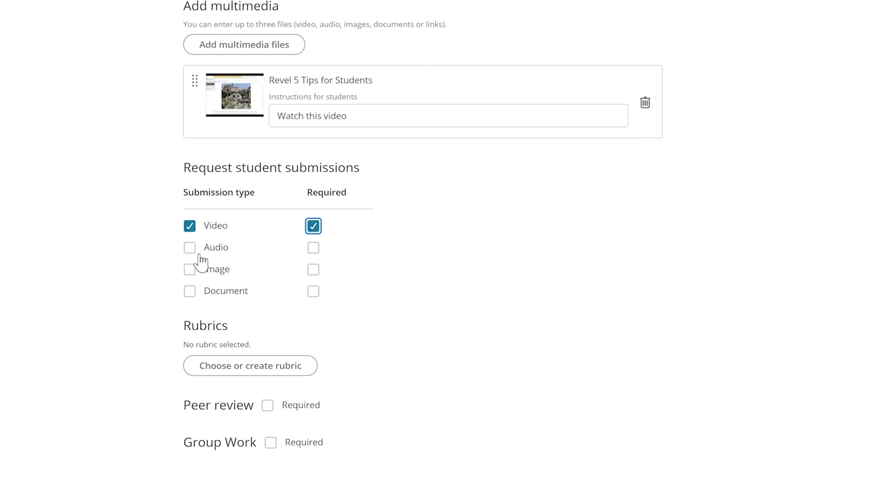
pyautogui.click(189, 247)
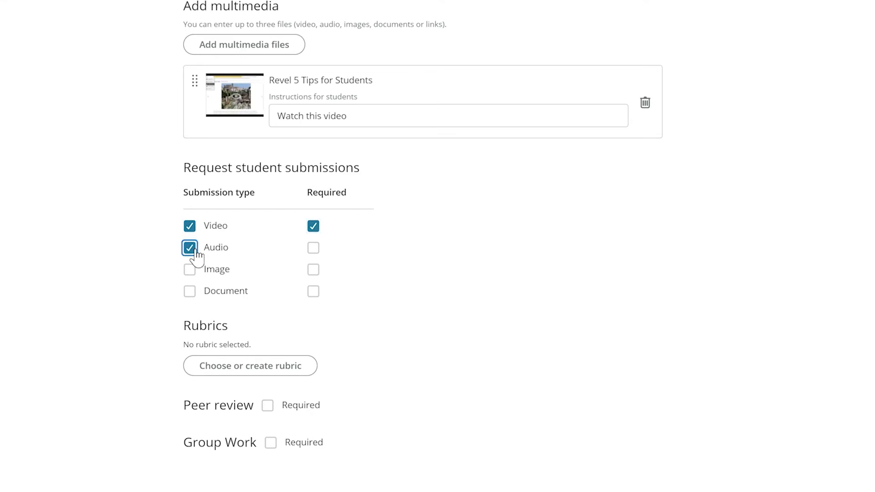
pyautogui.click(190, 269)
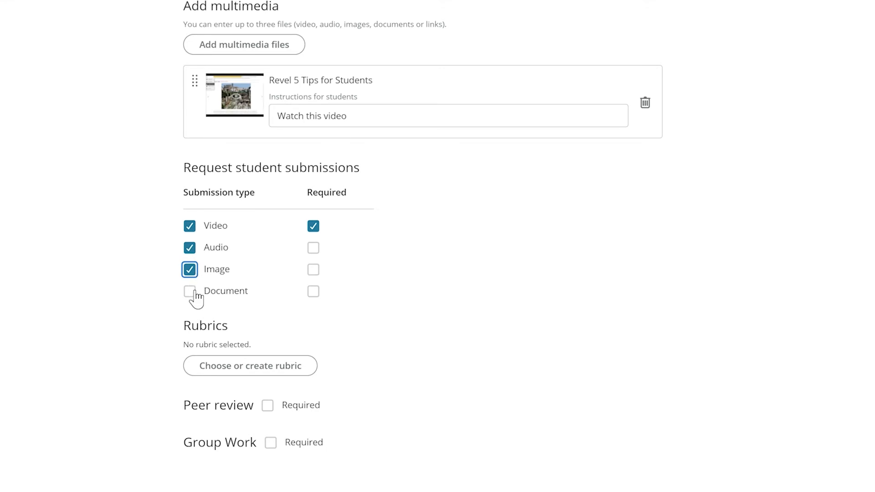
pyautogui.click(190, 290)
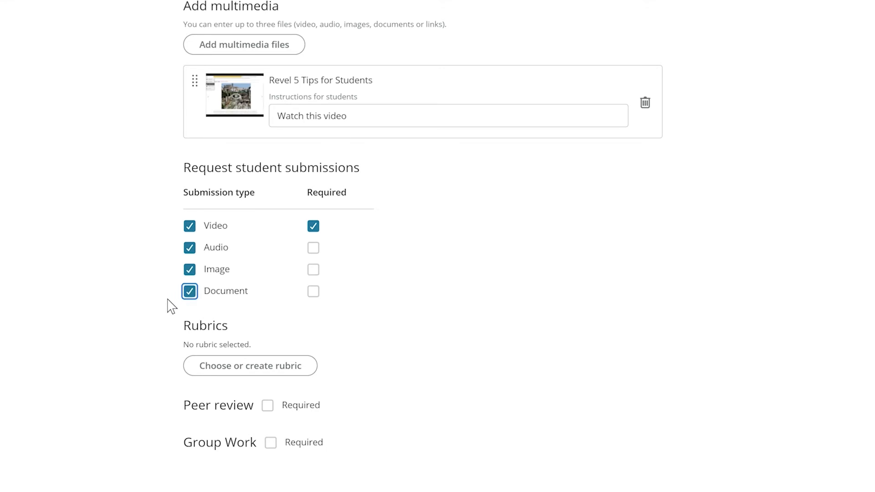
pyautogui.moveTo(320, 294)
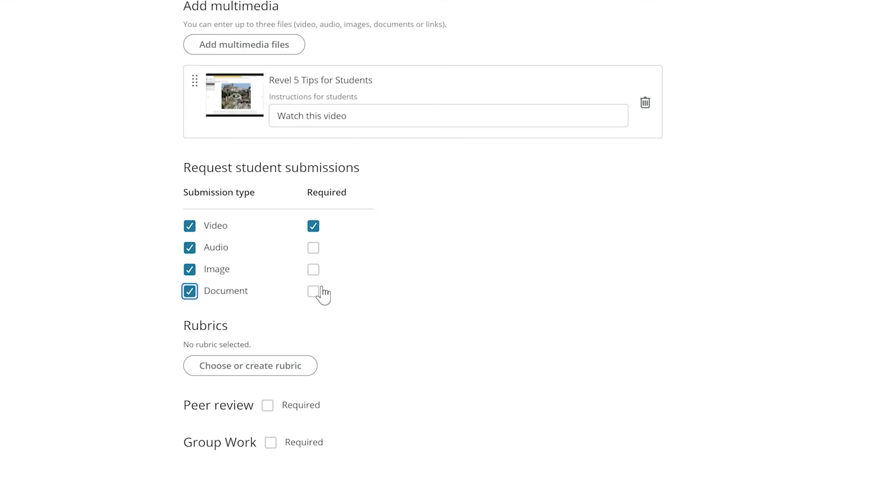
pyautogui.moveTo(263, 382)
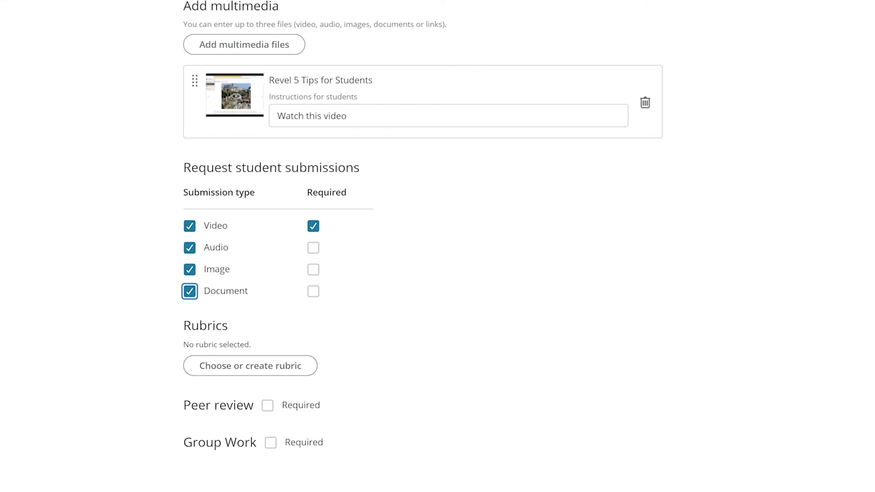
pyautogui.moveTo(280, 416)
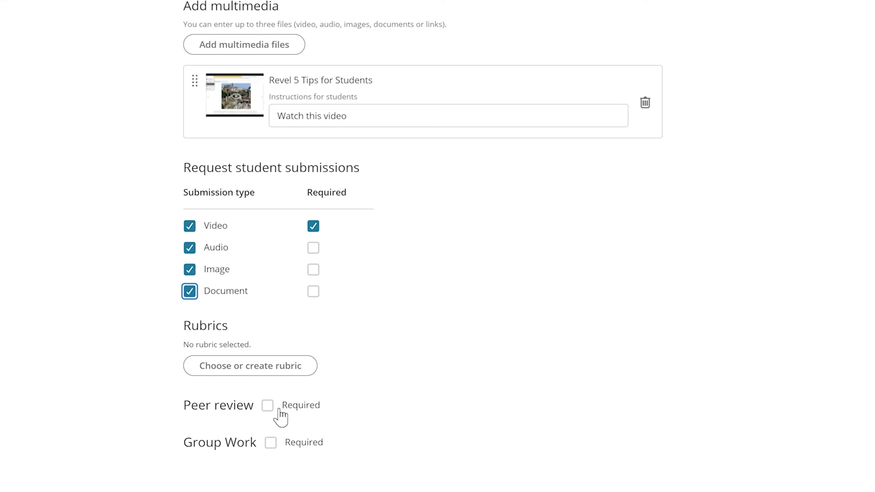
pyautogui.moveTo(274, 449)
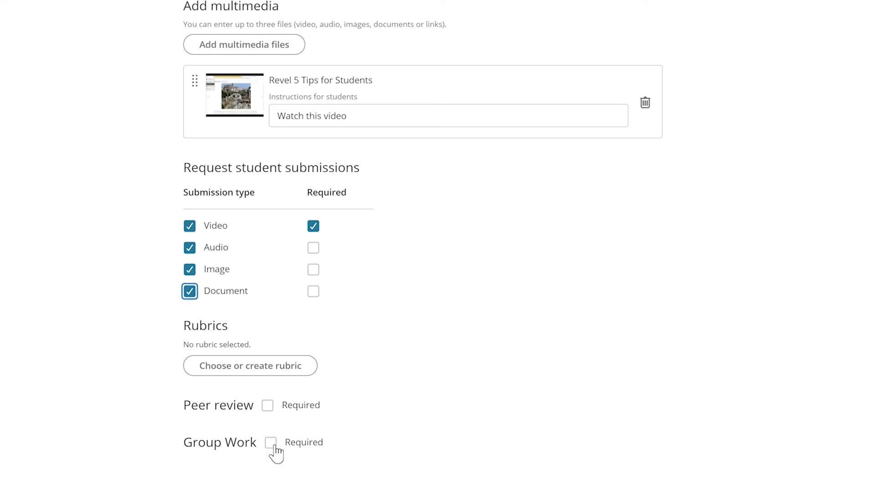
pyautogui.moveTo(366, 443)
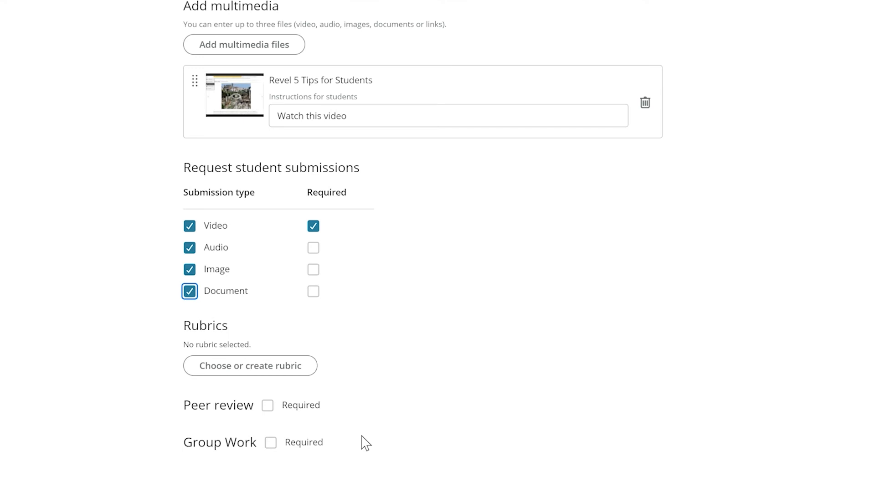
pyautogui.scroll(3)
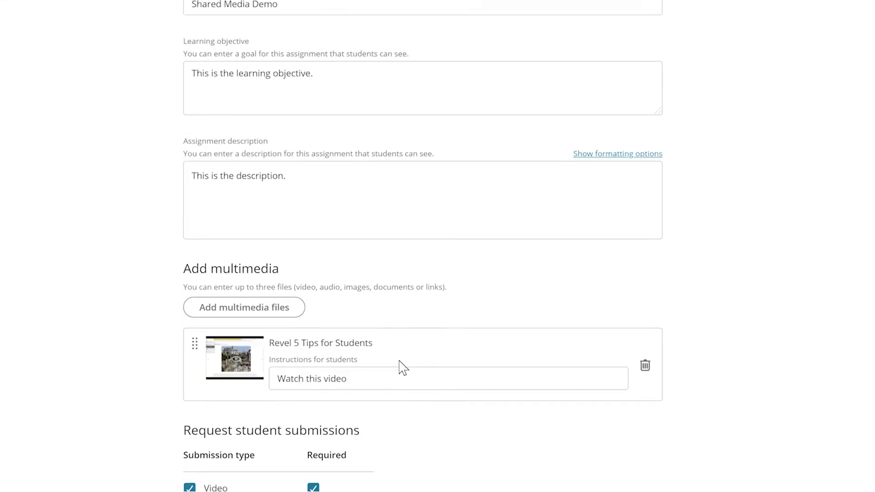
# - Finish the Shared Media Demo form so it returns to the assignment's content list
pyautogui.scroll(3)
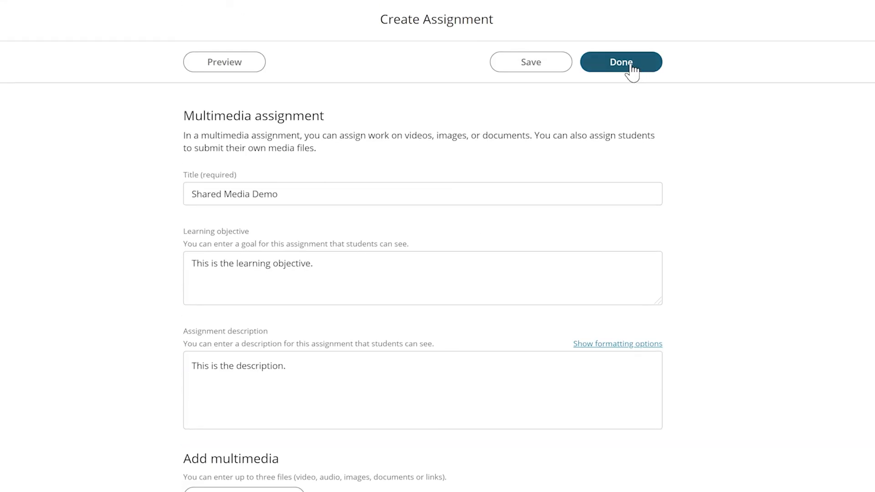
pyautogui.click(621, 61)
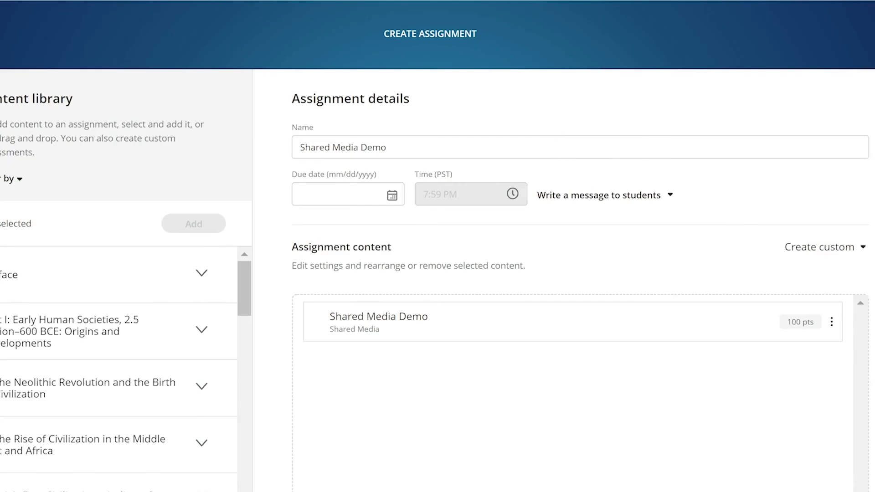
pyautogui.moveTo(222, 160)
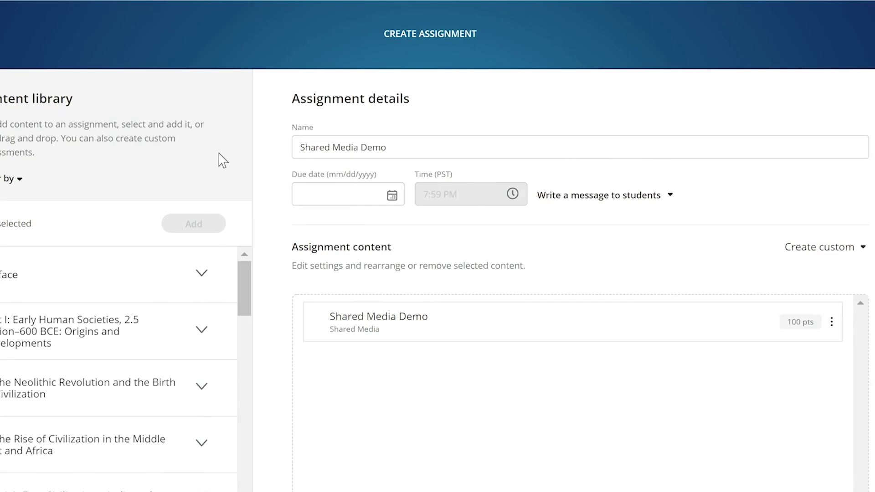
pyautogui.moveTo(188, 140)
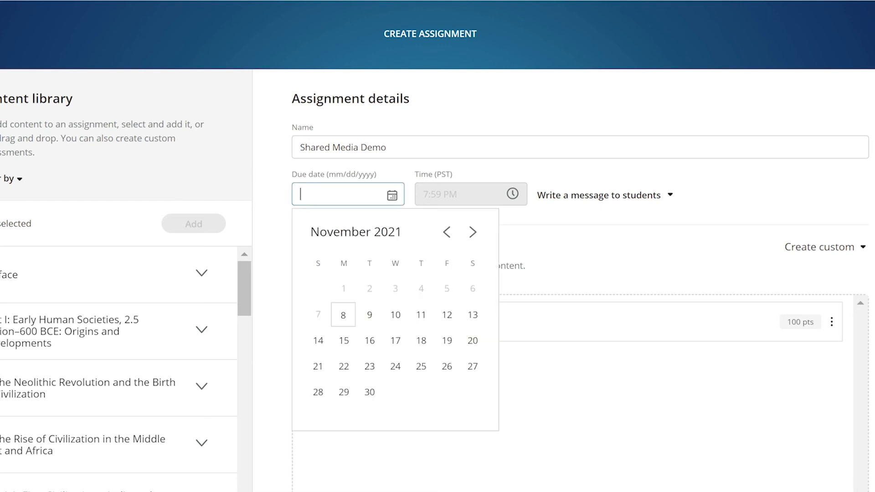
# - Set the due date to December 31, 2021 and publish Shared Media Demo
pyautogui.click(472, 232)
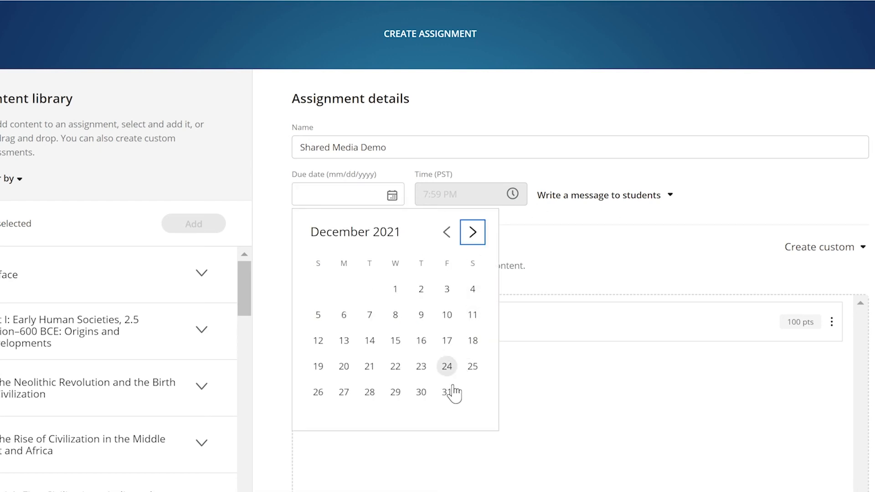
pyautogui.click(447, 366)
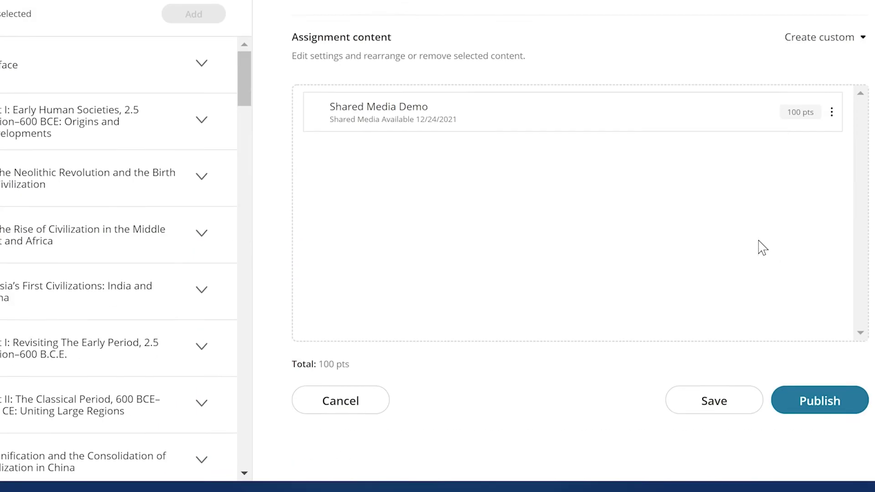
pyautogui.scroll(-3)
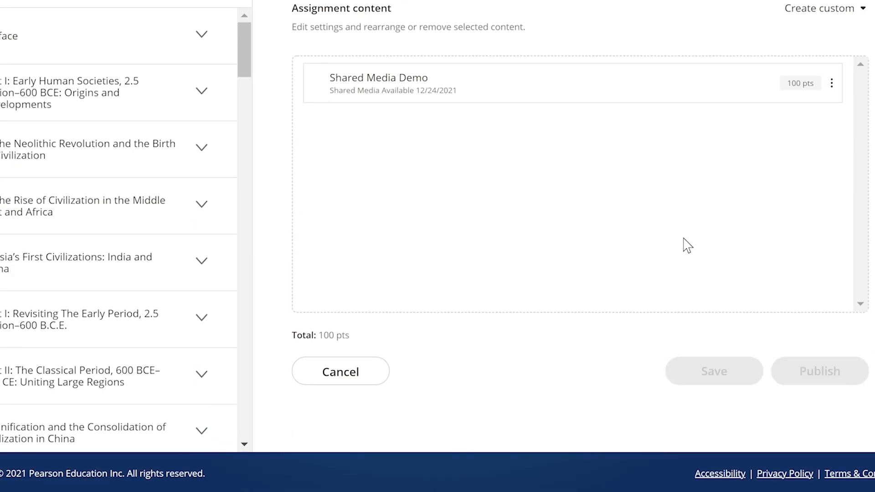
pyautogui.click(819, 371)
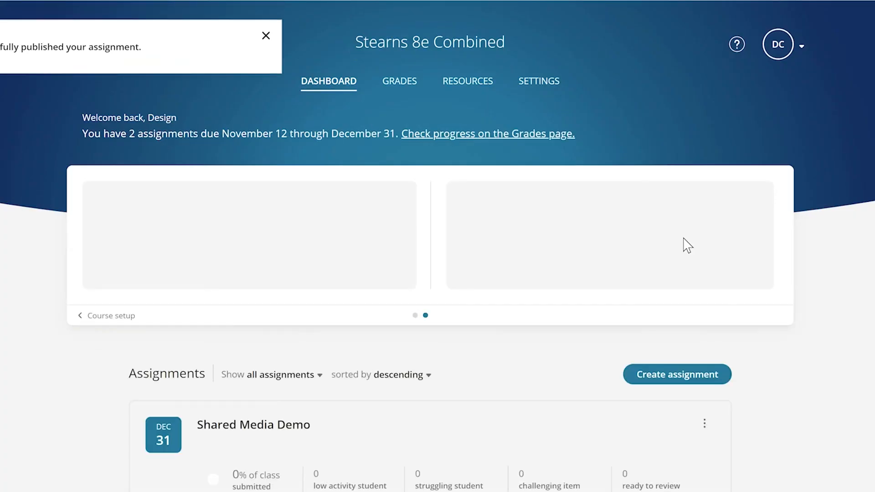
pyautogui.scroll(-3)
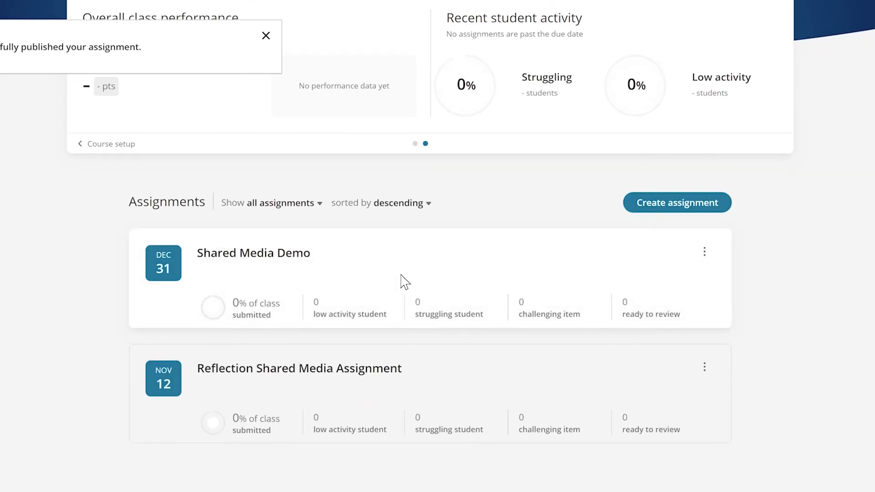
pyautogui.click(266, 35)
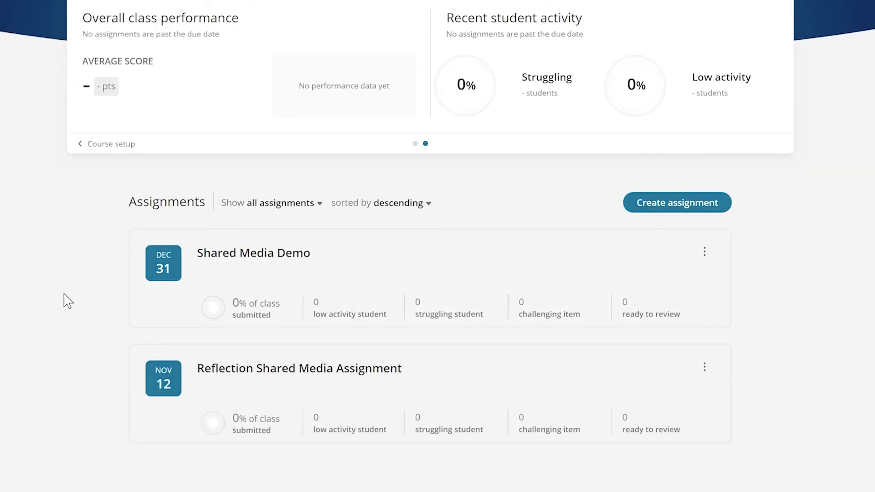